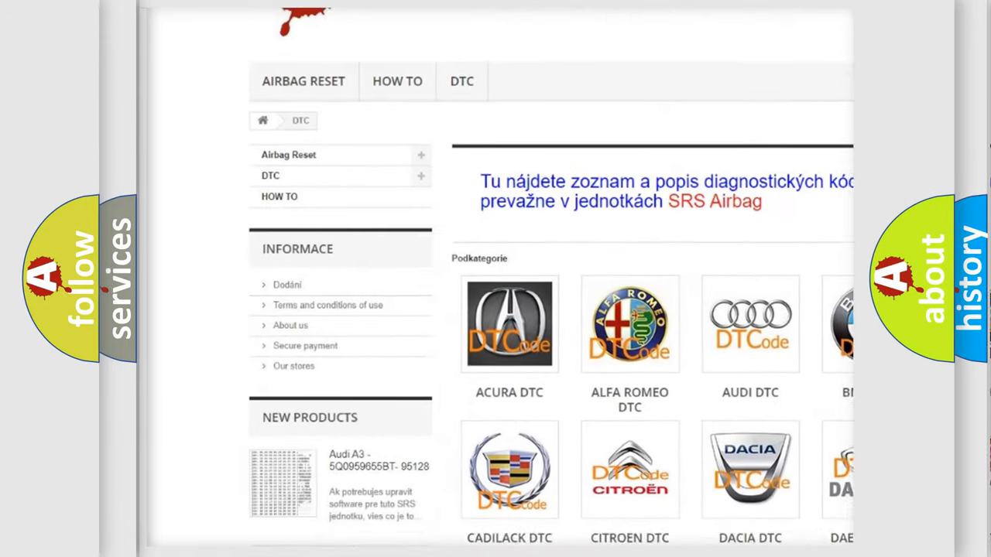
scroll(down, 3)
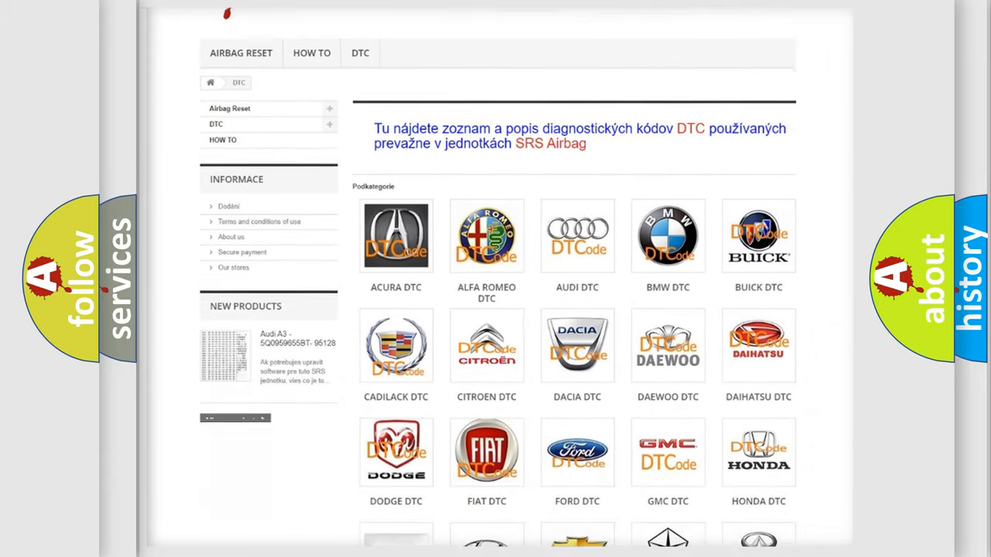
scroll(down, 3)
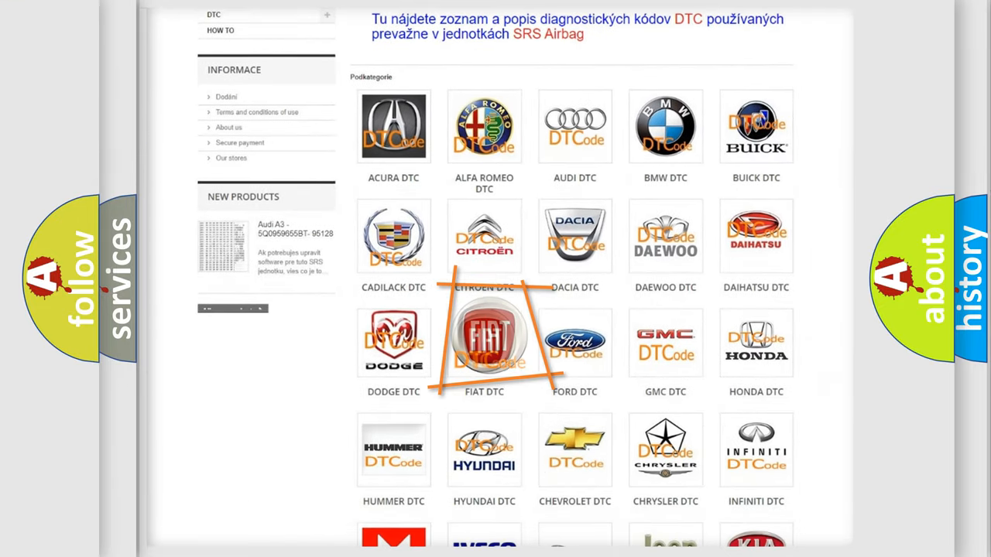